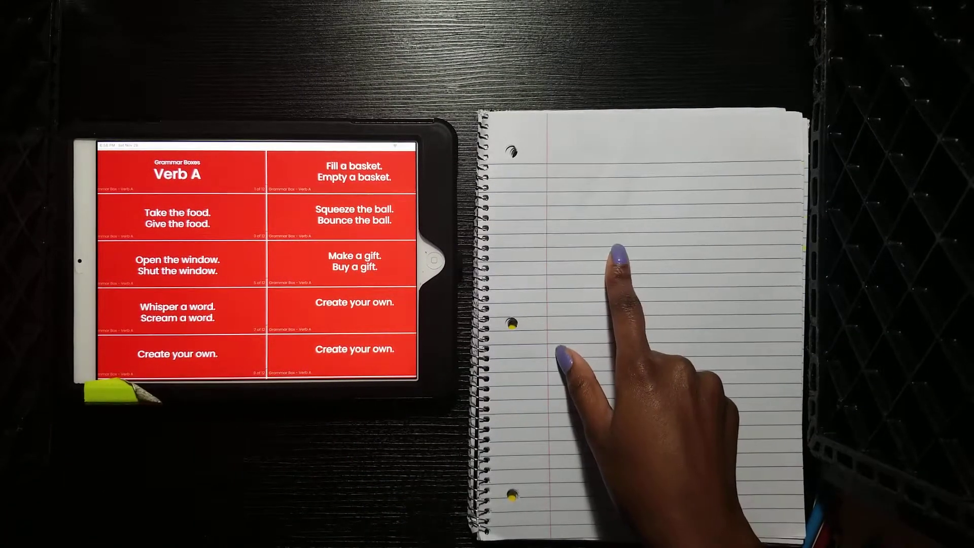
pyautogui.moveTo(621, 310)
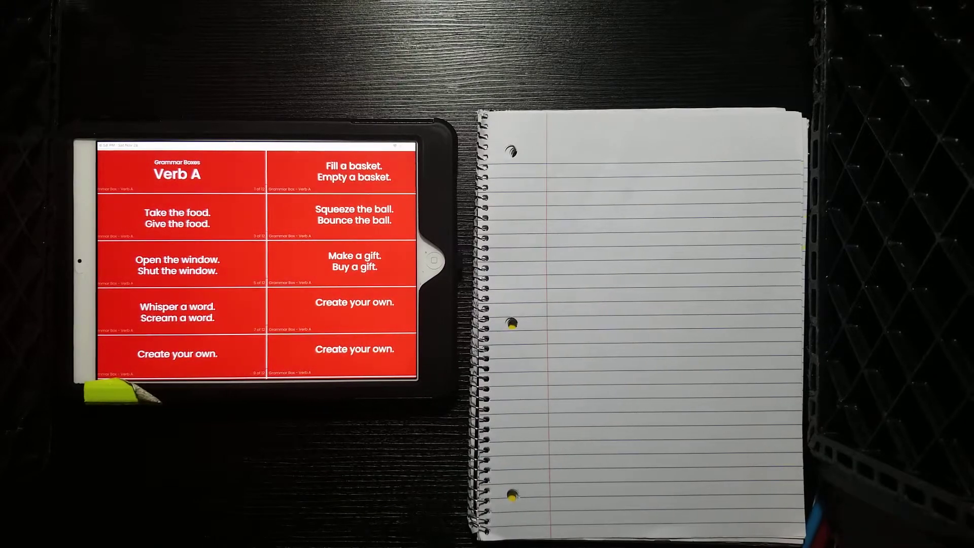